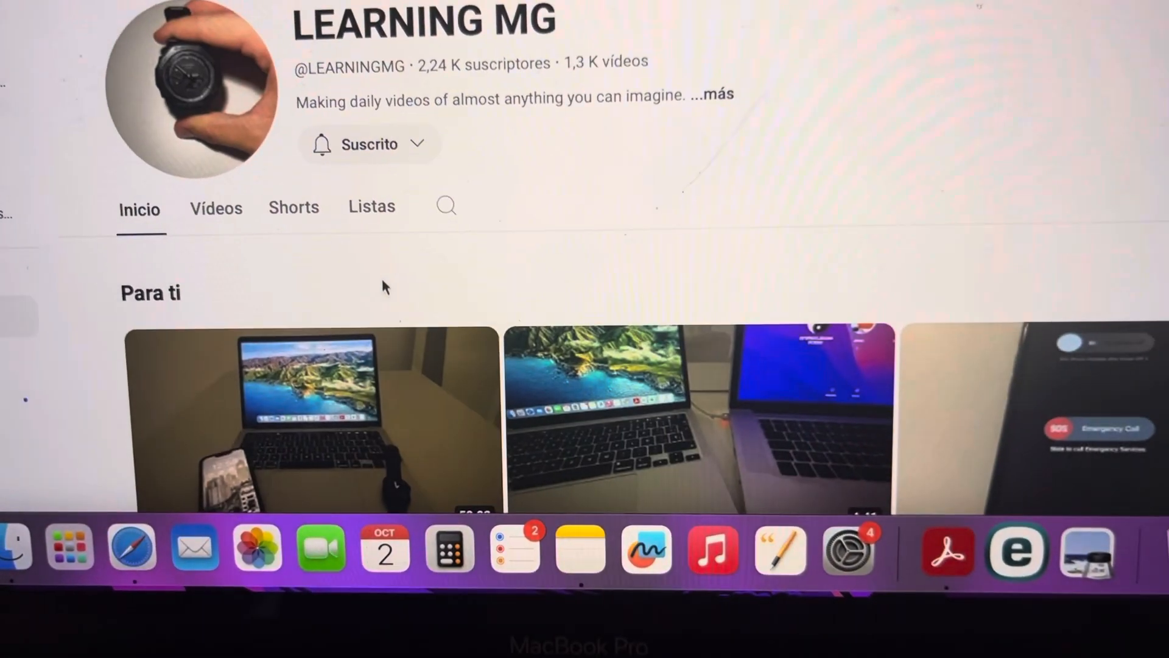
Open a MacBook video from the LEARNING MG channel page so it plays with controls showing.
left_click(308, 418)
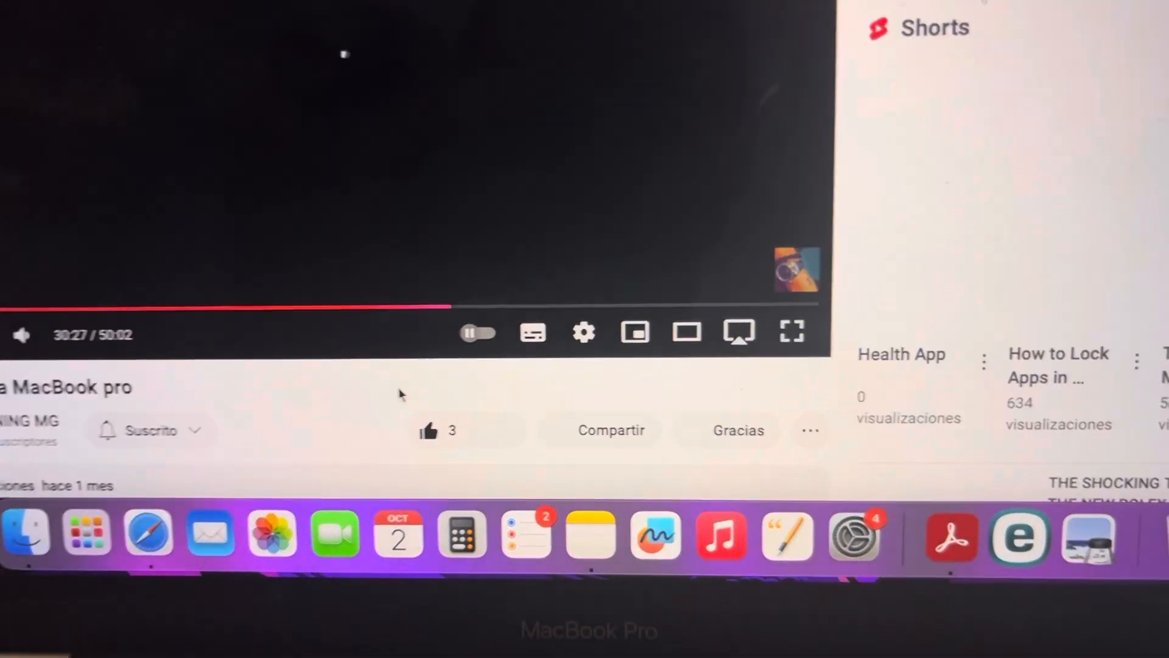